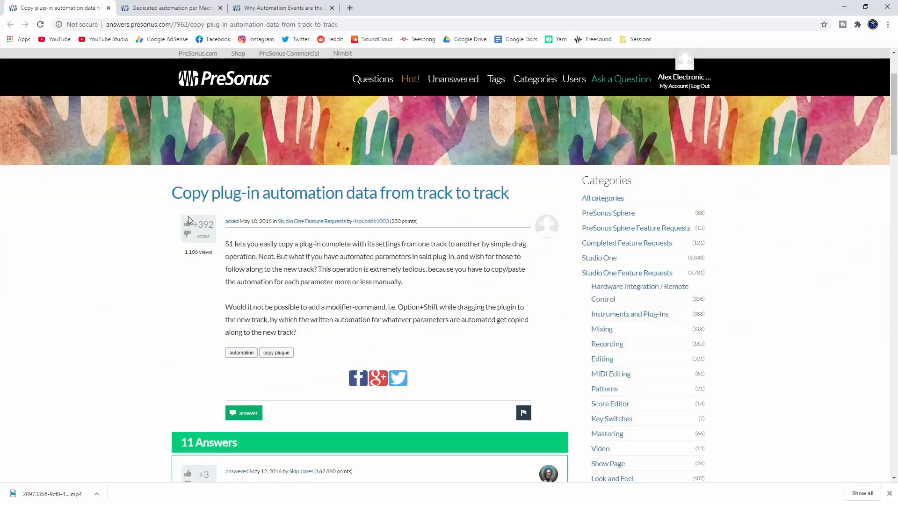
Give a thumbs-up vote to 'Copy plug-in automation data from track to track', then view the 'Dedicated automation per Macro Control' page.
click(189, 224)
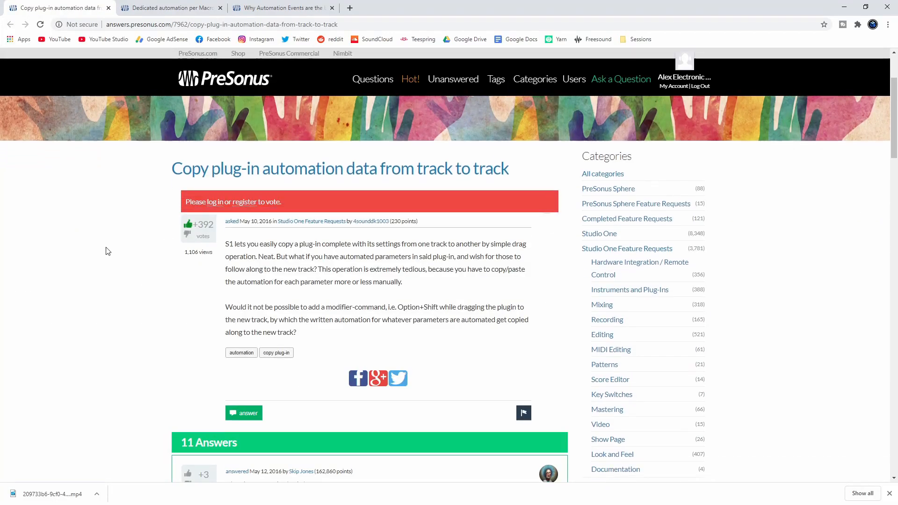
click(216, 202)
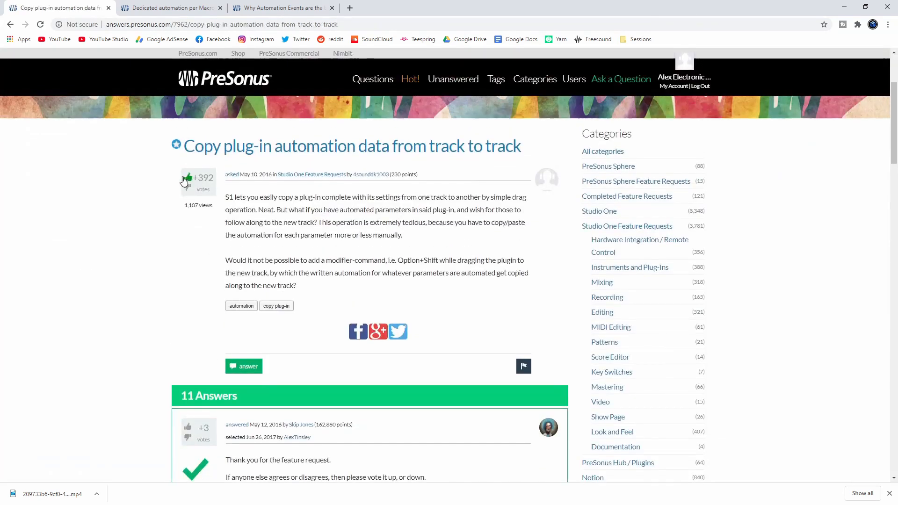
scroll(down, 3)
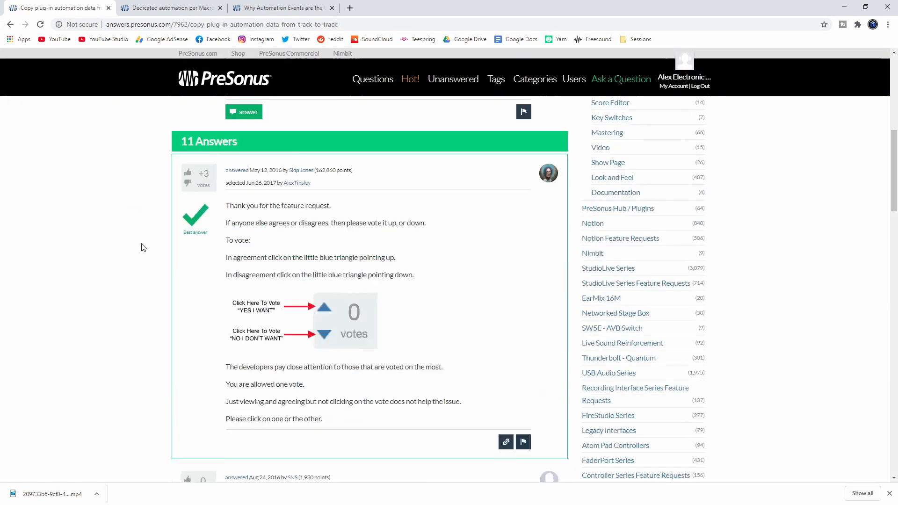
click(173, 8)
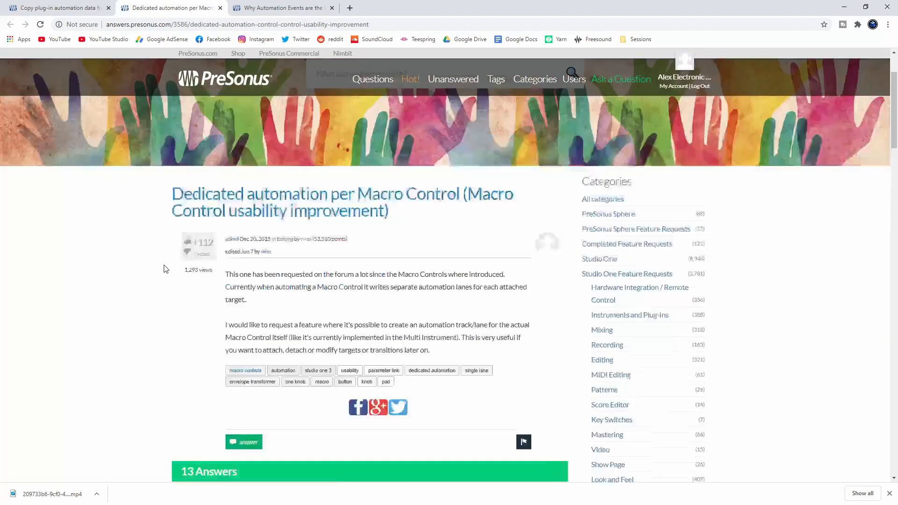